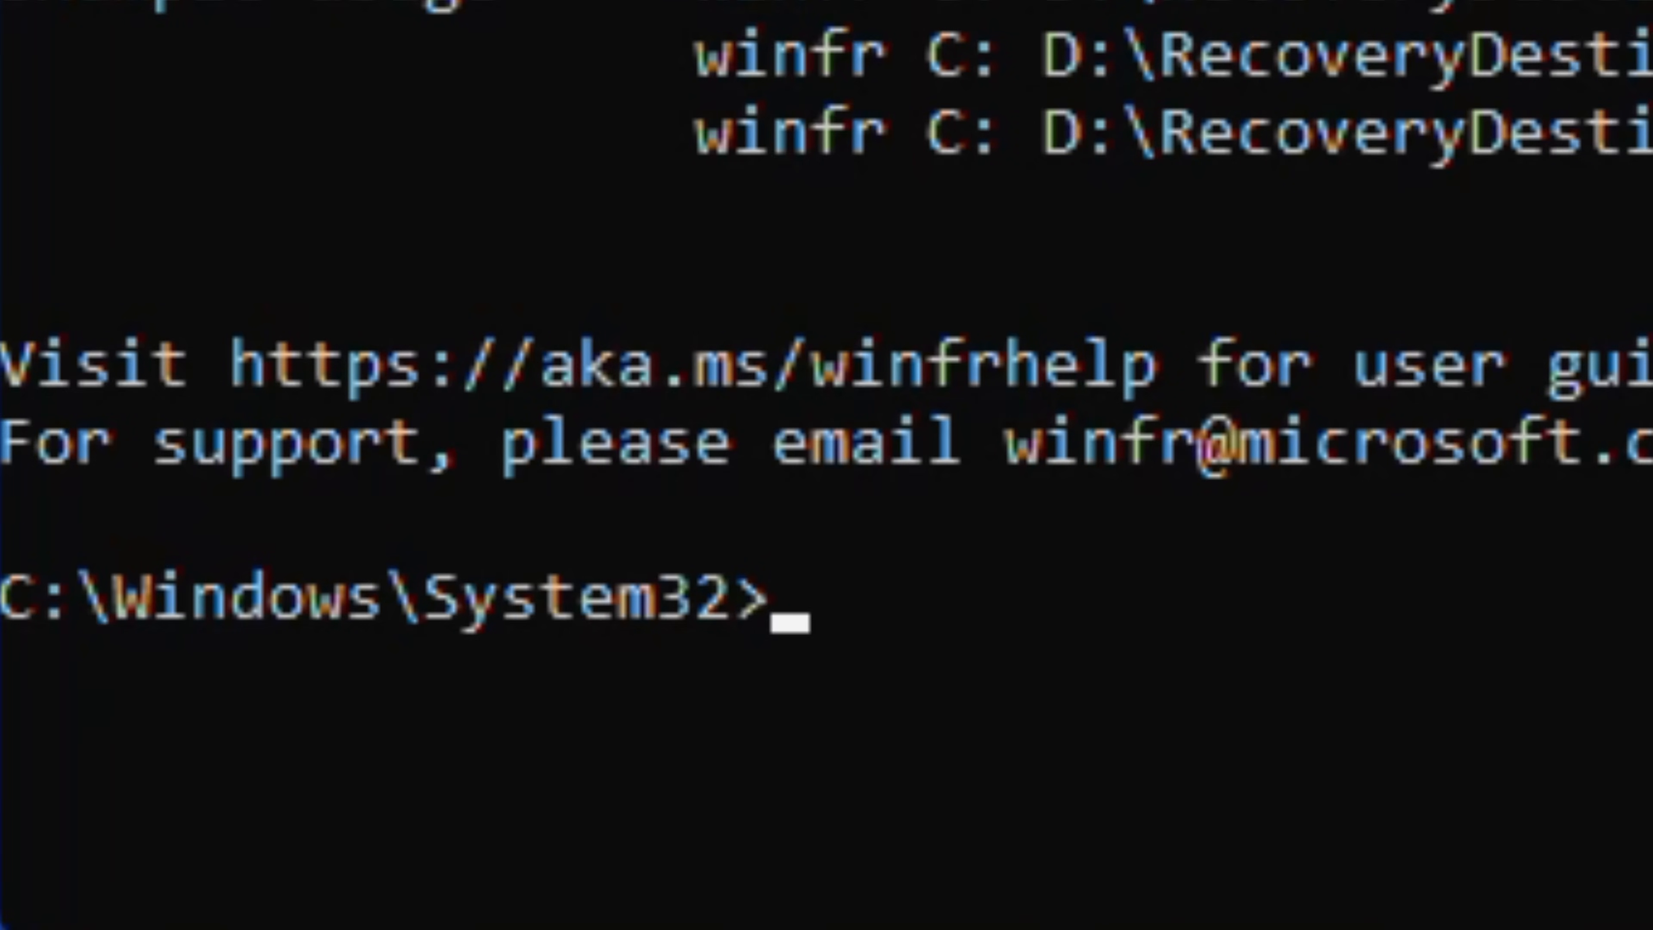
Run winfr C: D: /n .docx to recover Word documents from C: to D:
{"action": "type", "text": "winfr"}
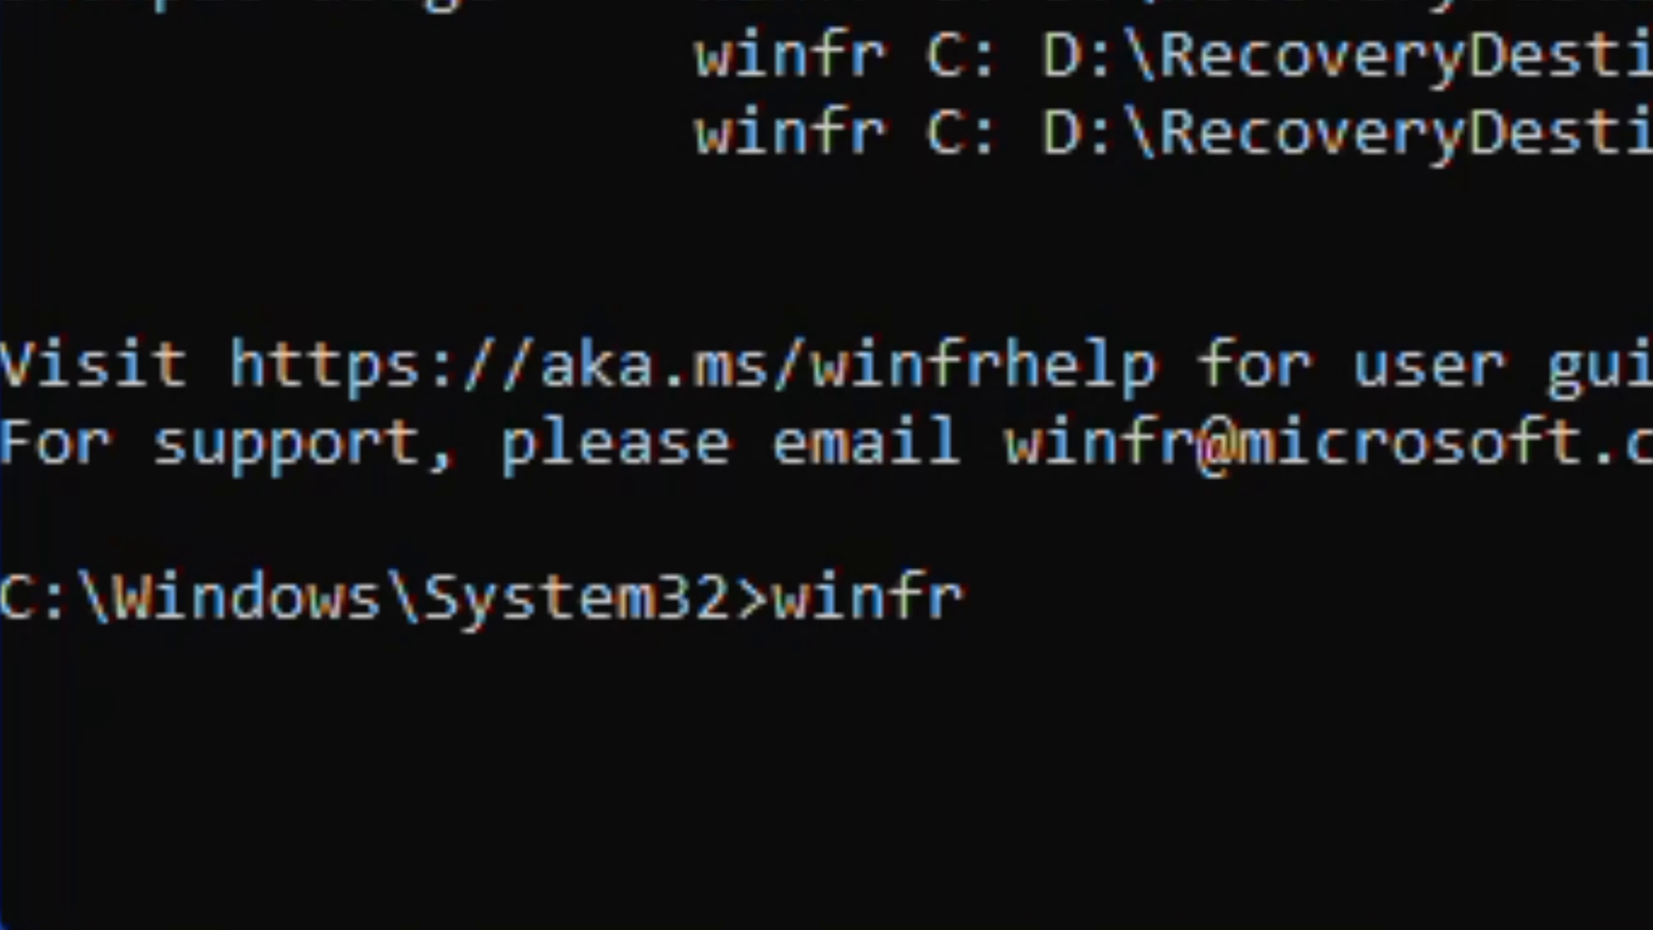
{"action": "type", "text": "C: D"}
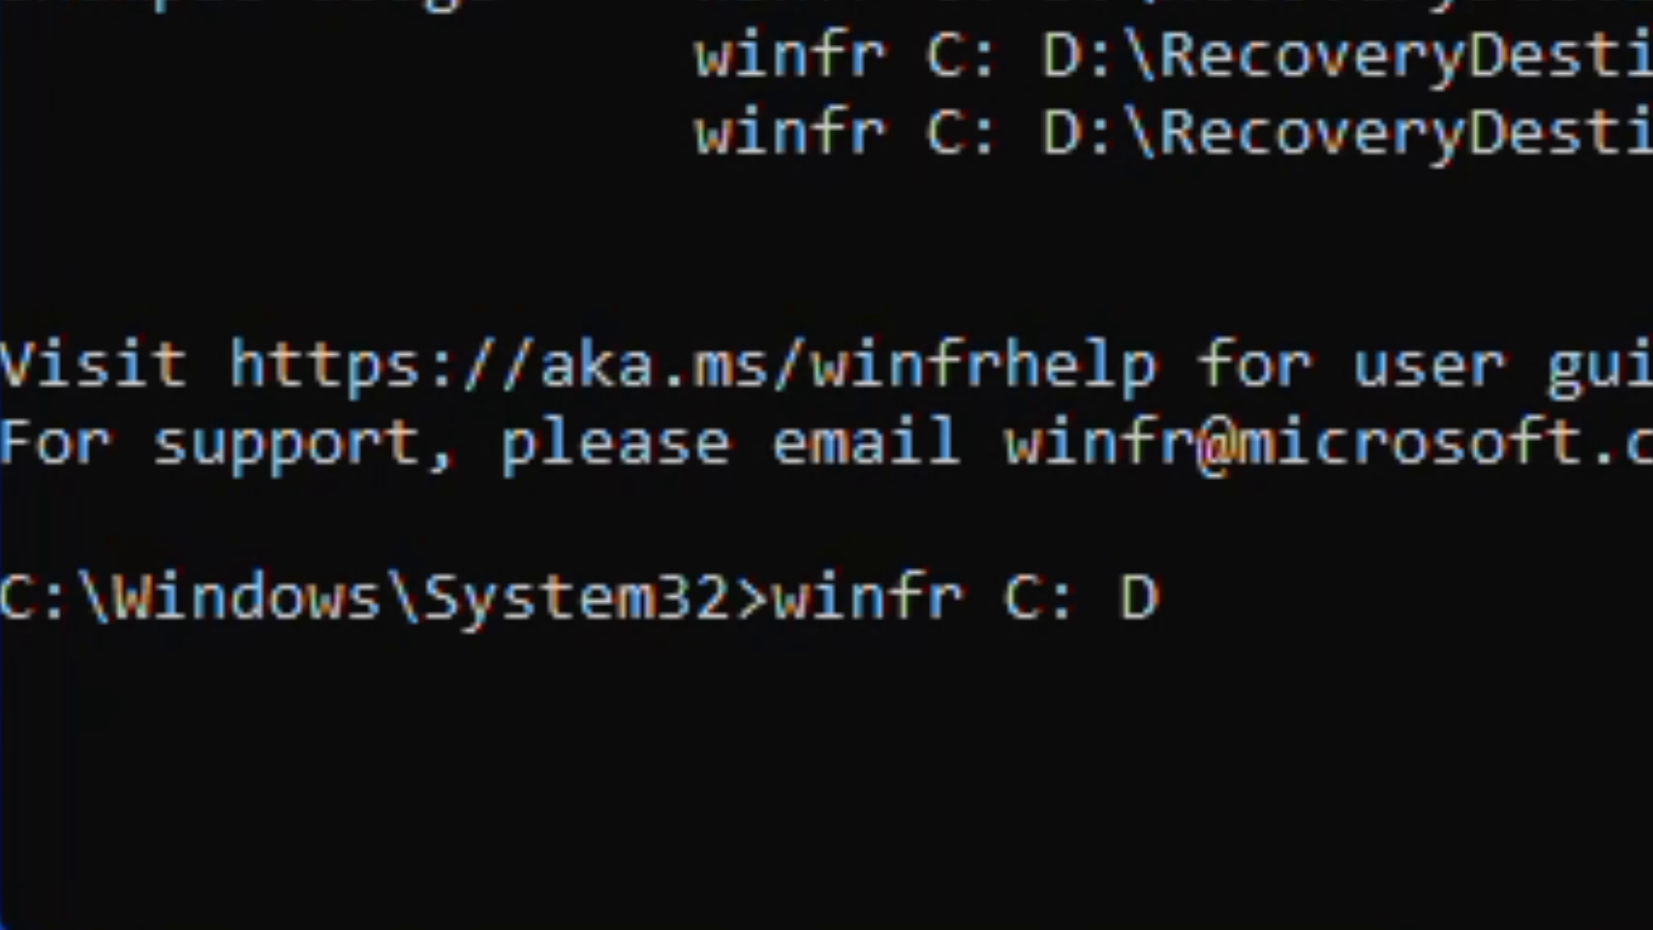
{"action": "type", "text": ": /"}
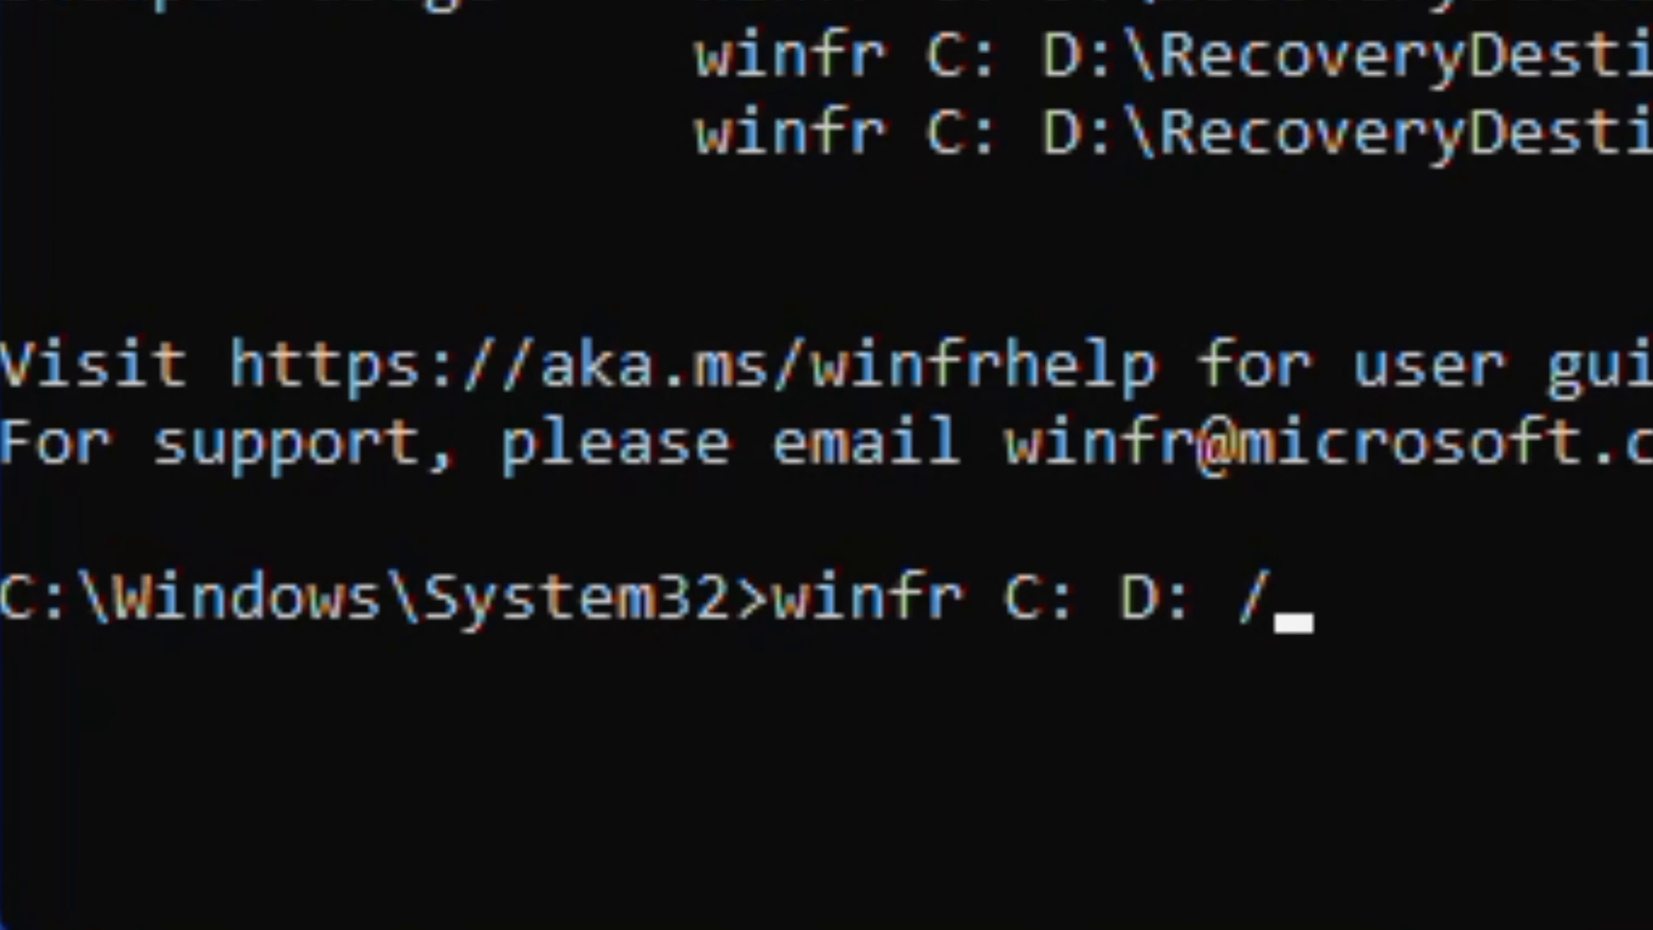
{"action": "type", "text": "n ."}
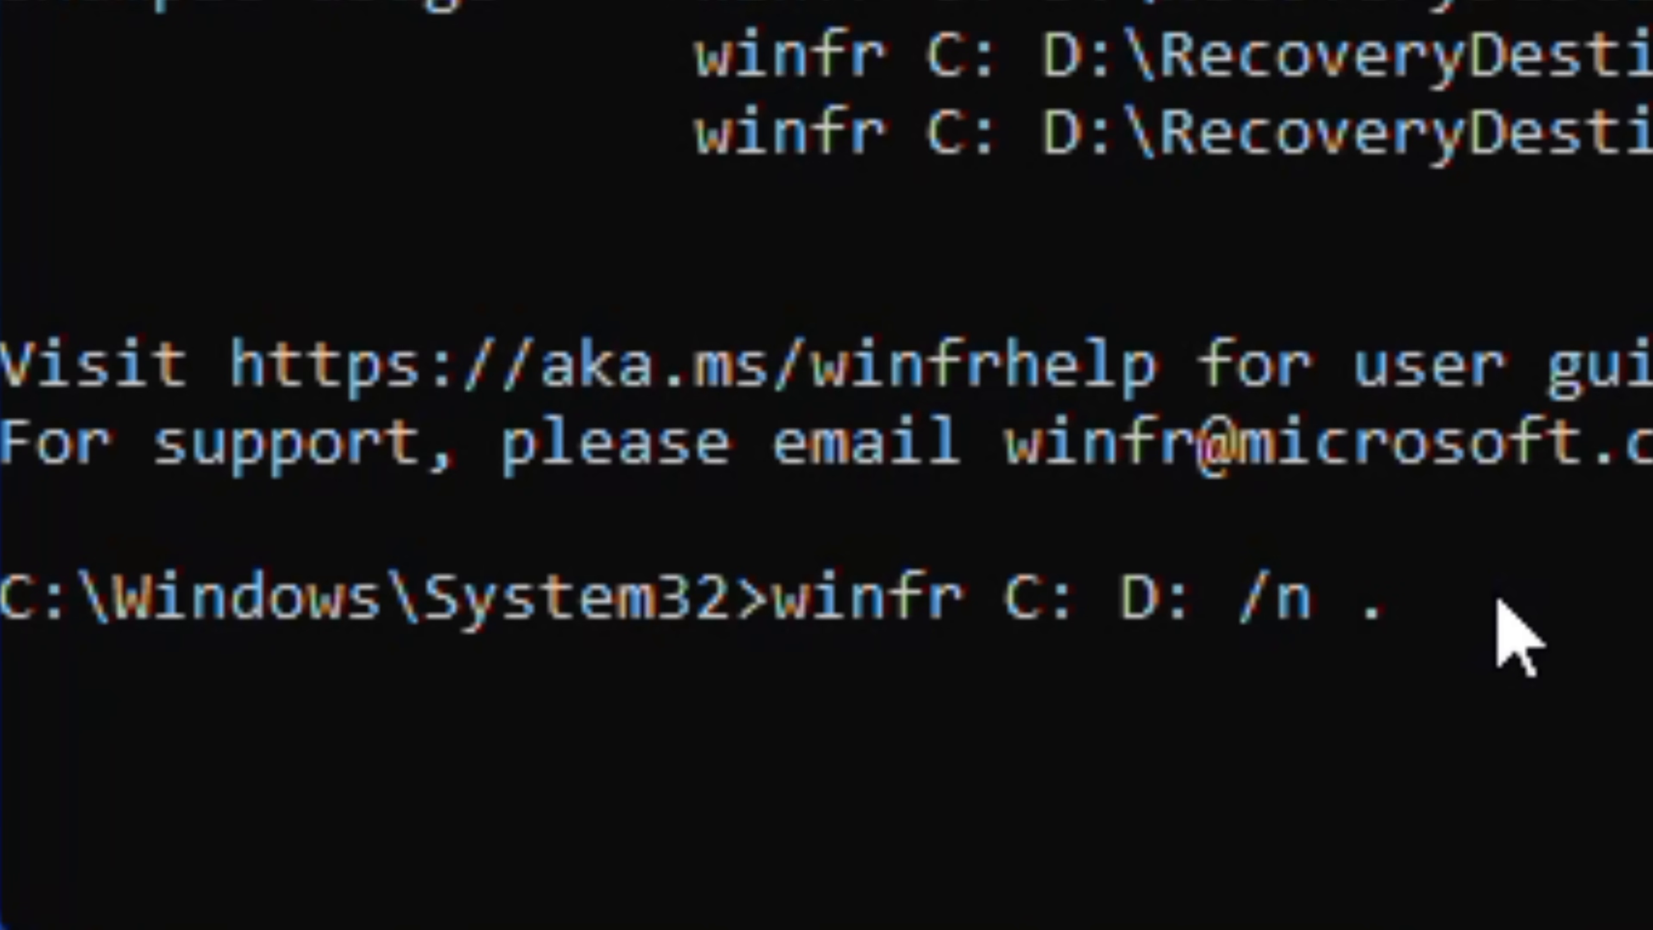
{"action": "key", "text": "backspace"}
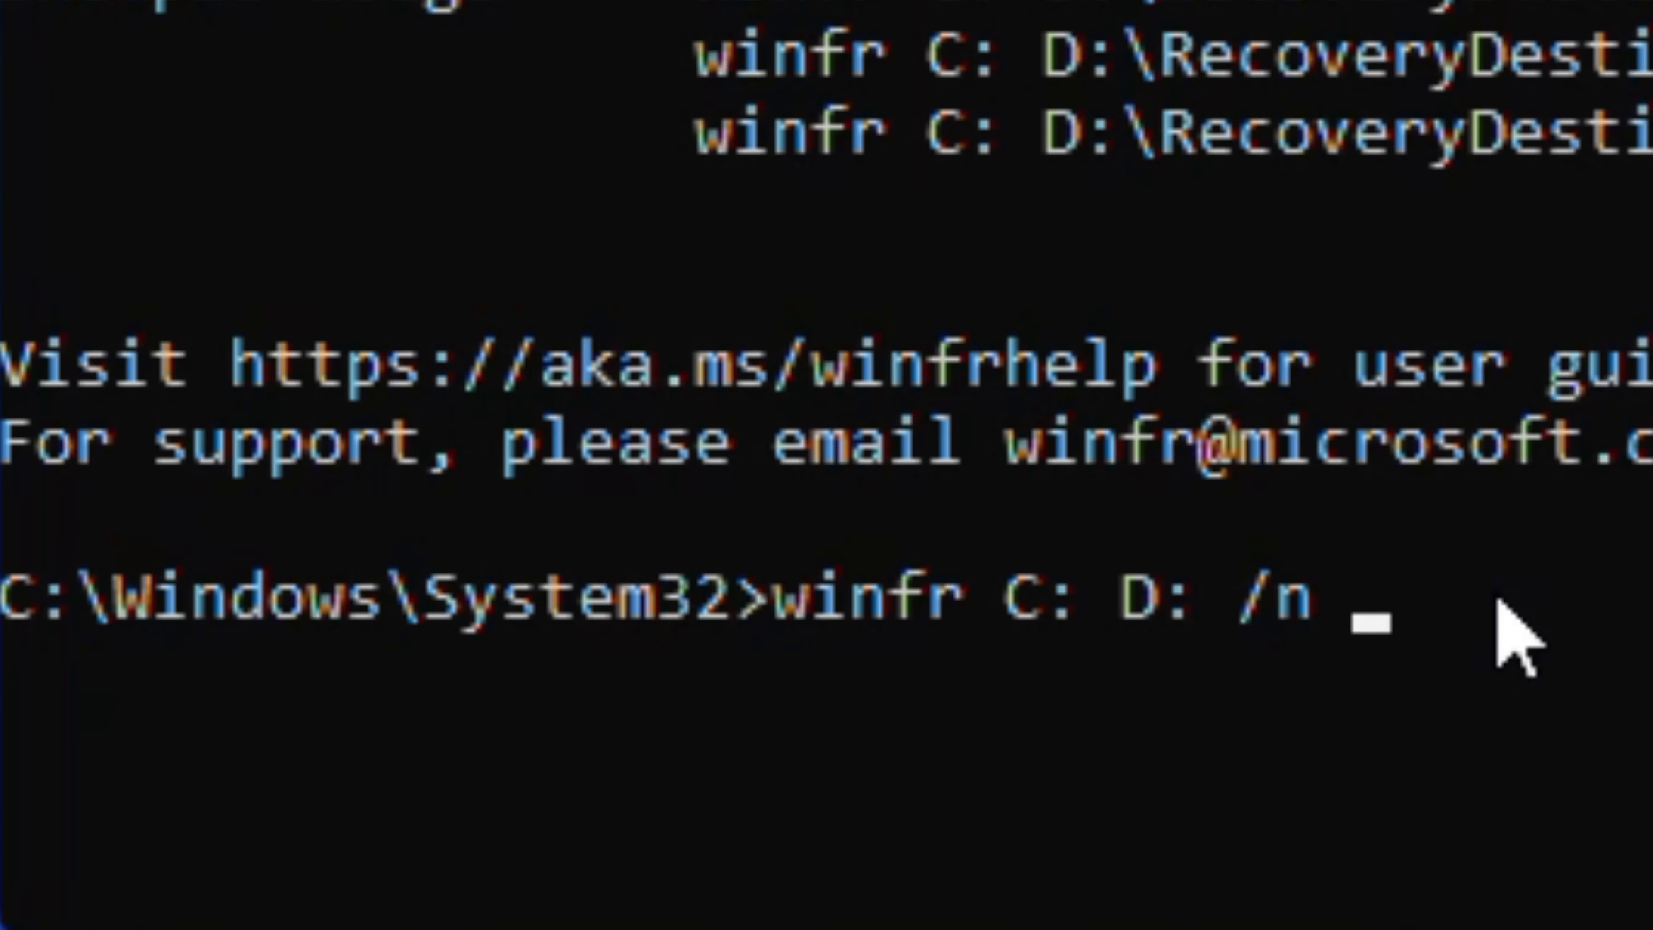
{"action": "type", "text": ".docx"}
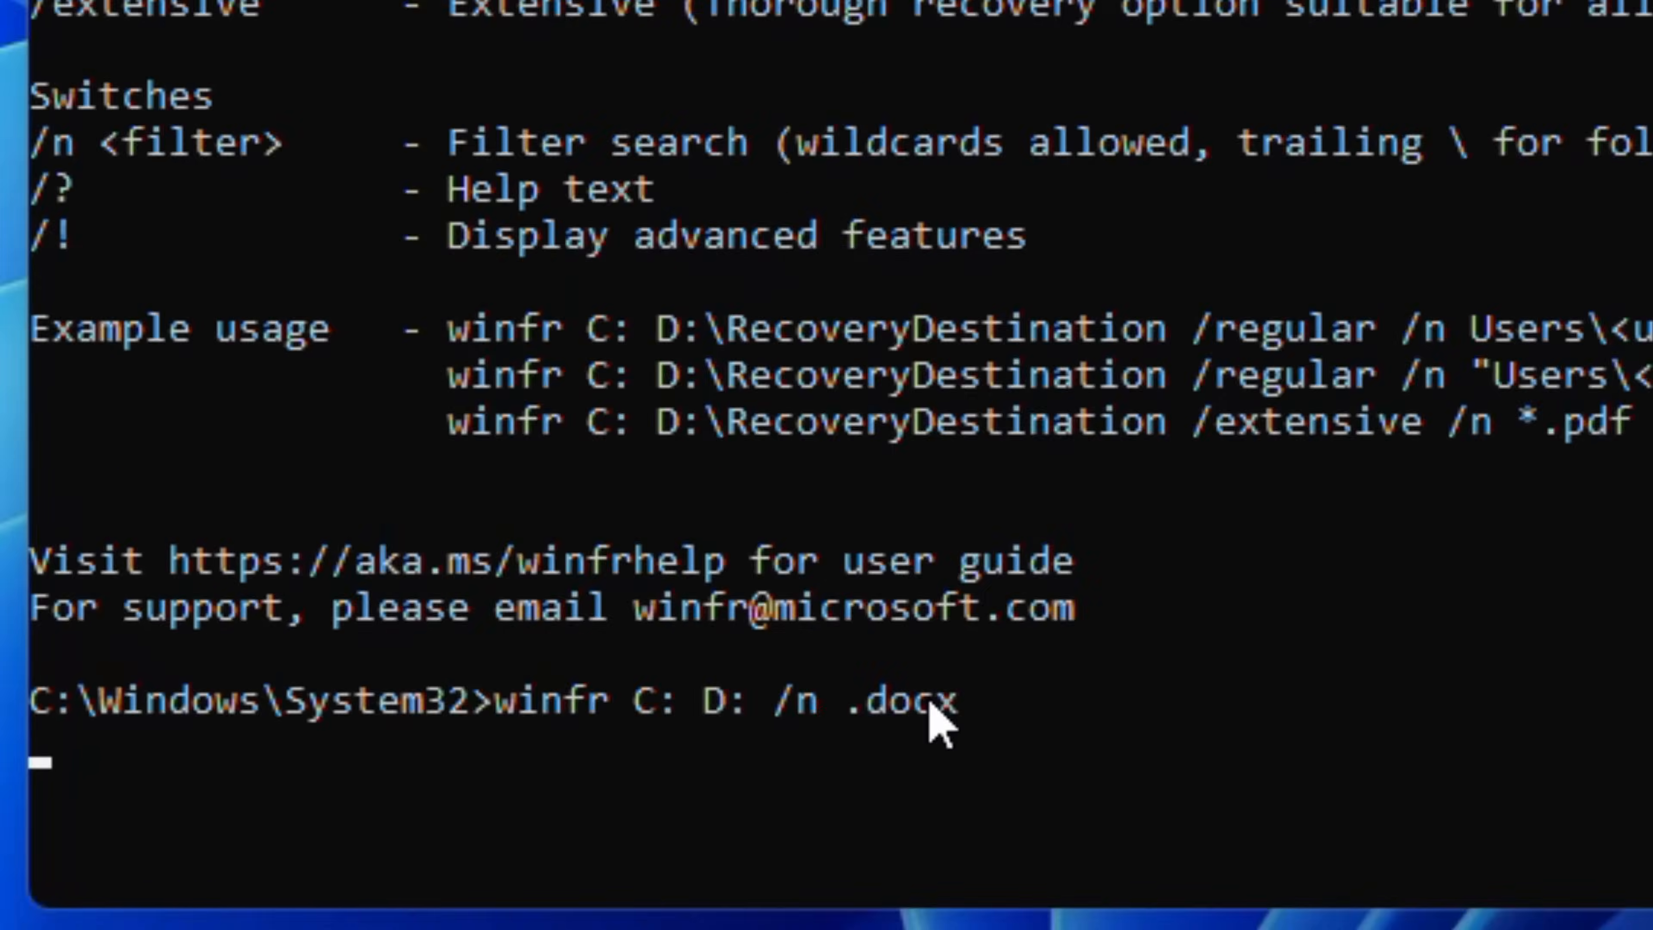
{"action": "key", "text": "Return"}
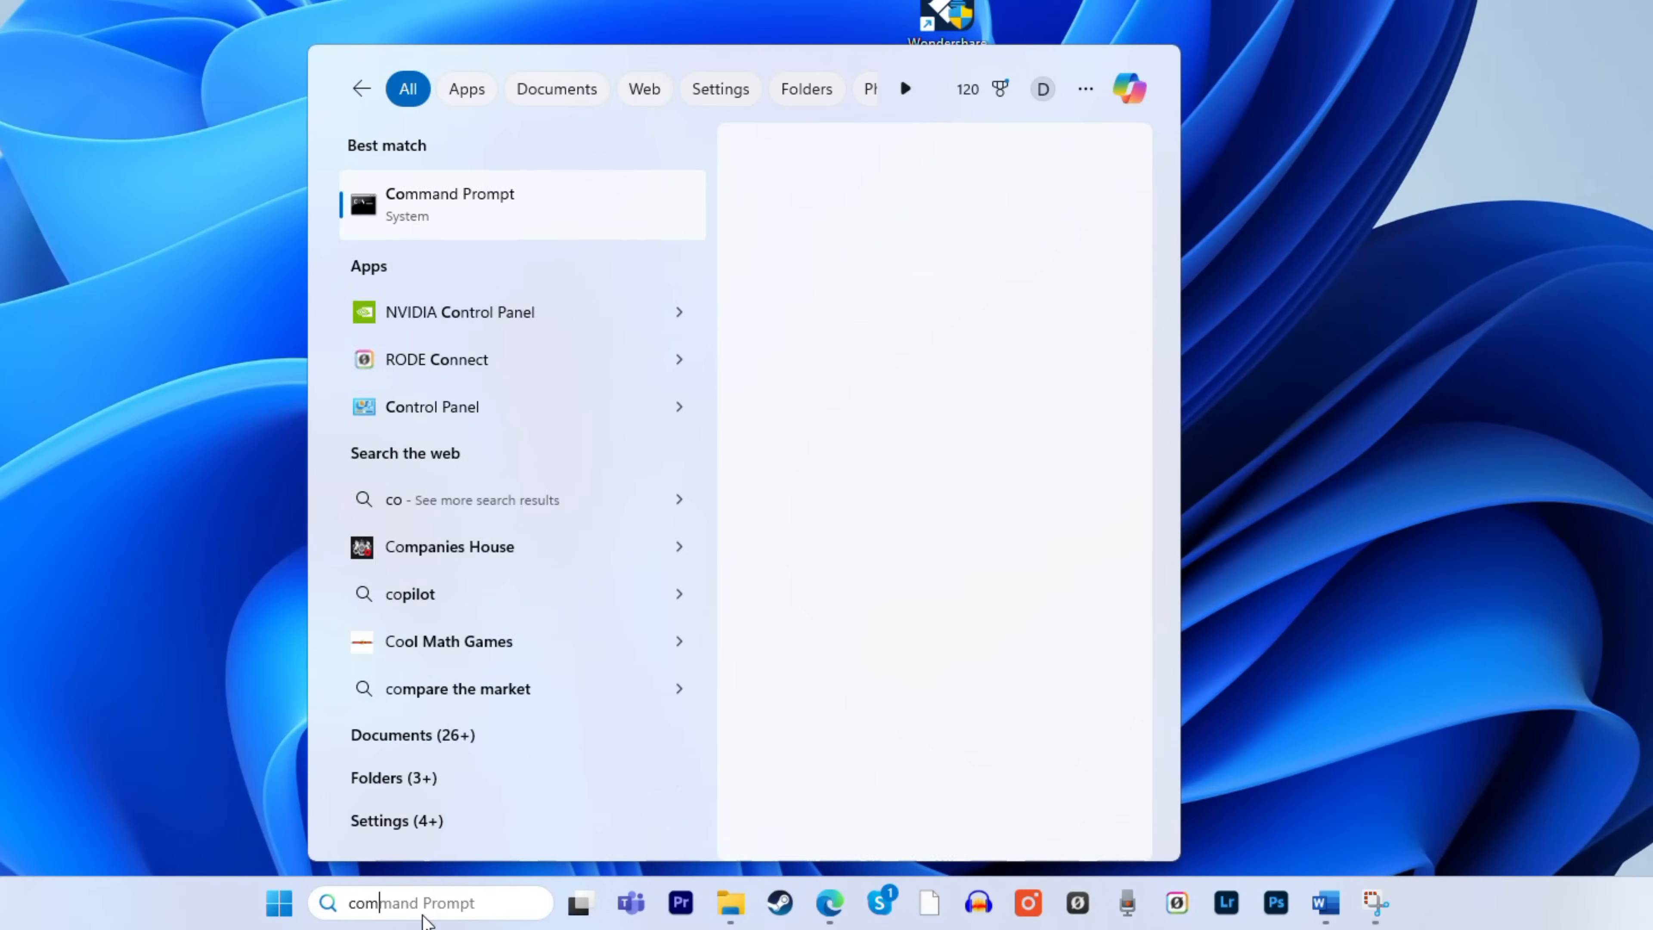
Launch Command Prompt as administrator from the Start search results
{"action": "right_click", "coordinate": [451, 205]}
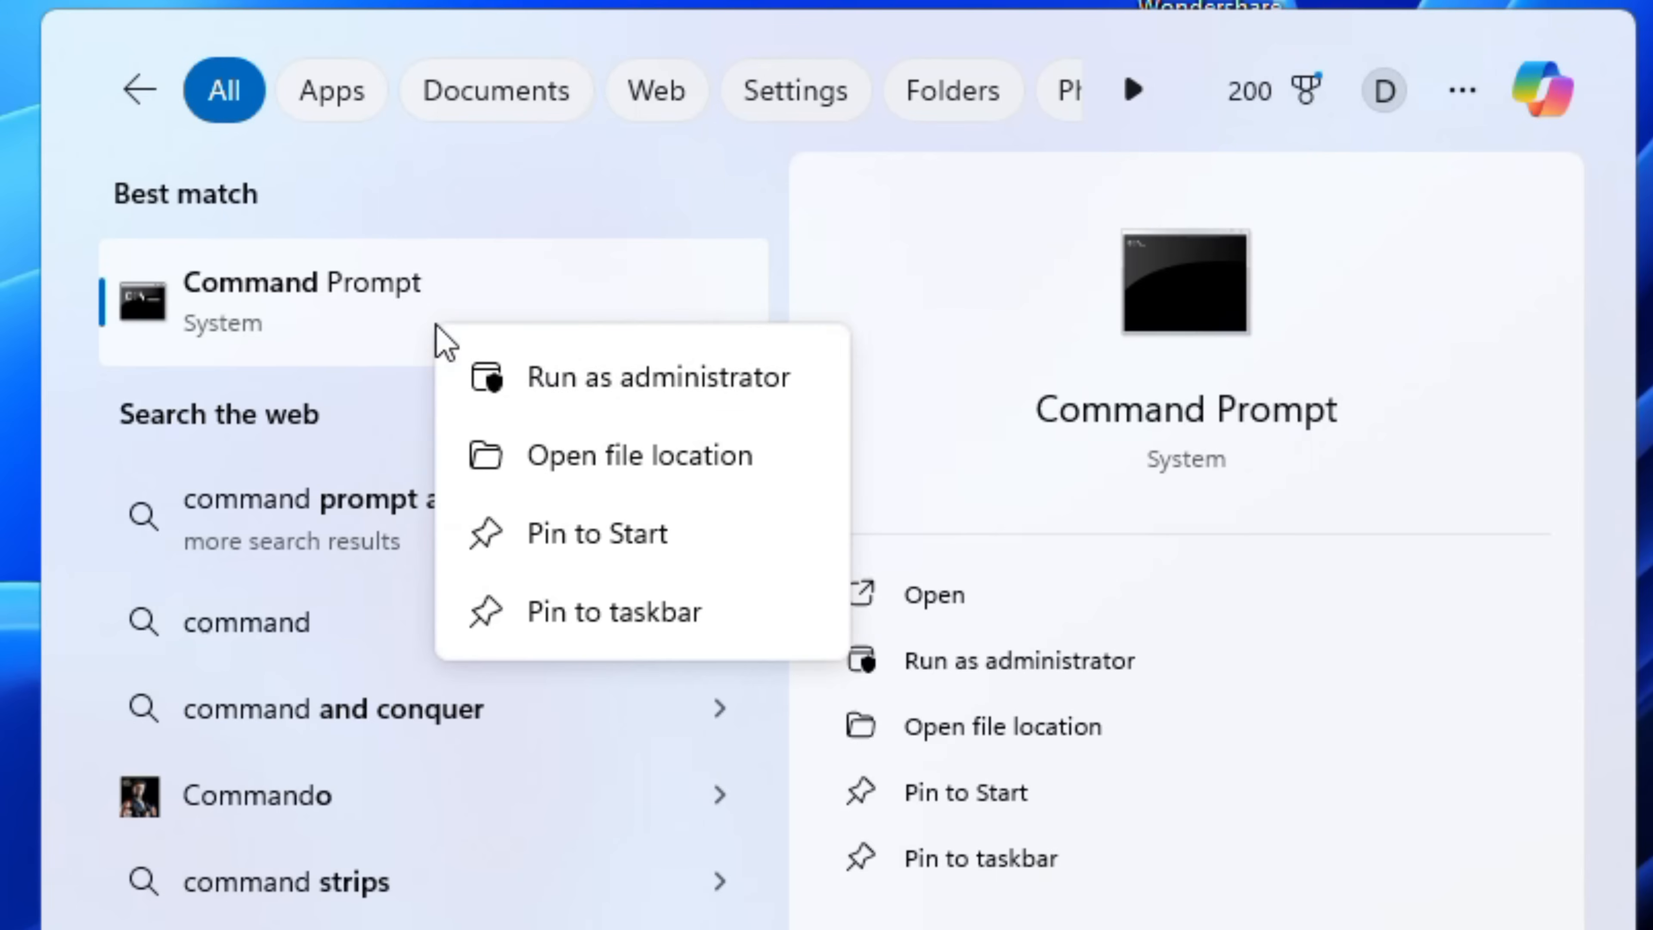
{"action": "mouse_move", "coordinate": [554, 376]}
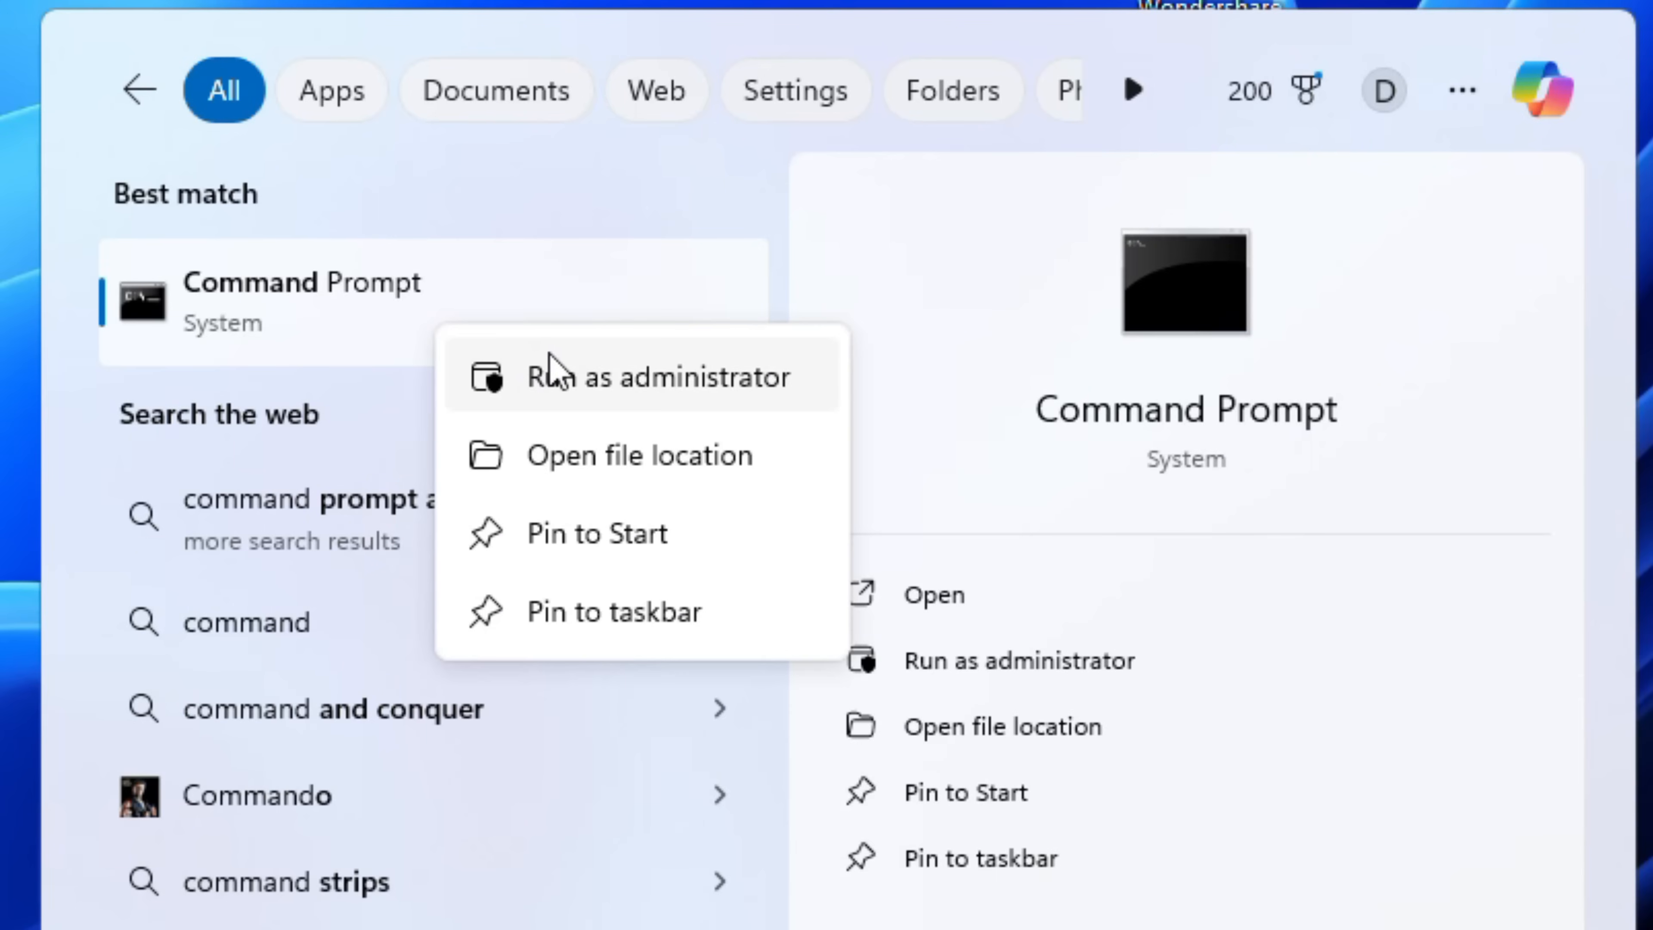
{"action": "left_click", "coordinate": [654, 376]}
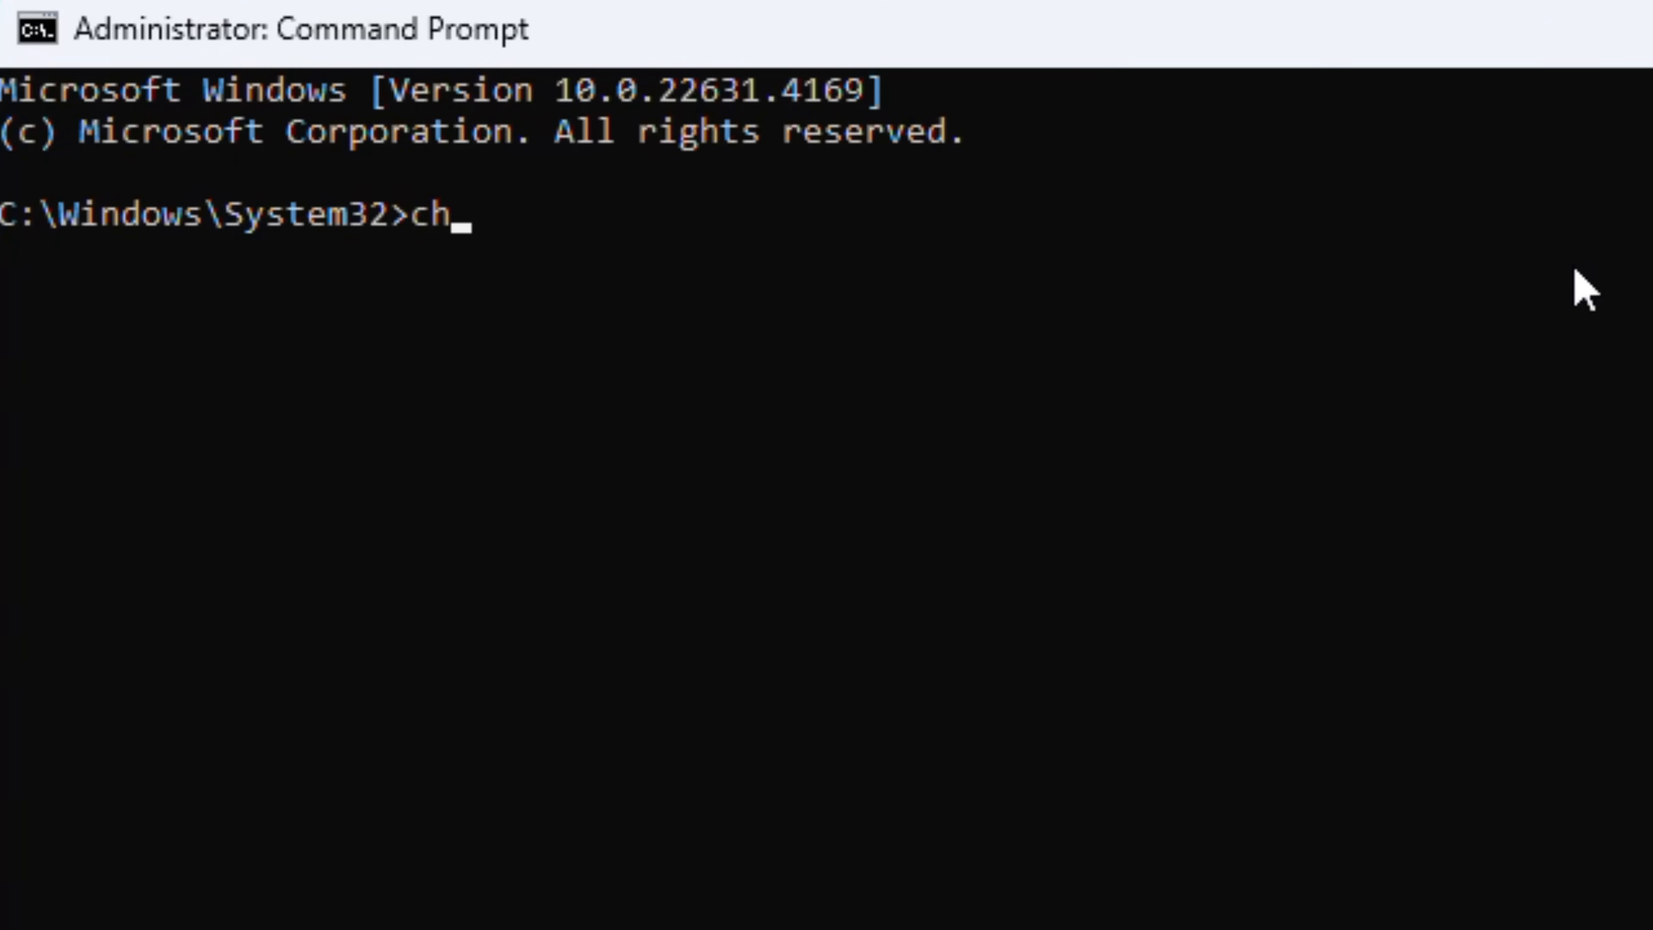
Run chkdsk G: /f, which reports no file-system problems on drive G:
{"action": "type", "text": "kdsk x"}
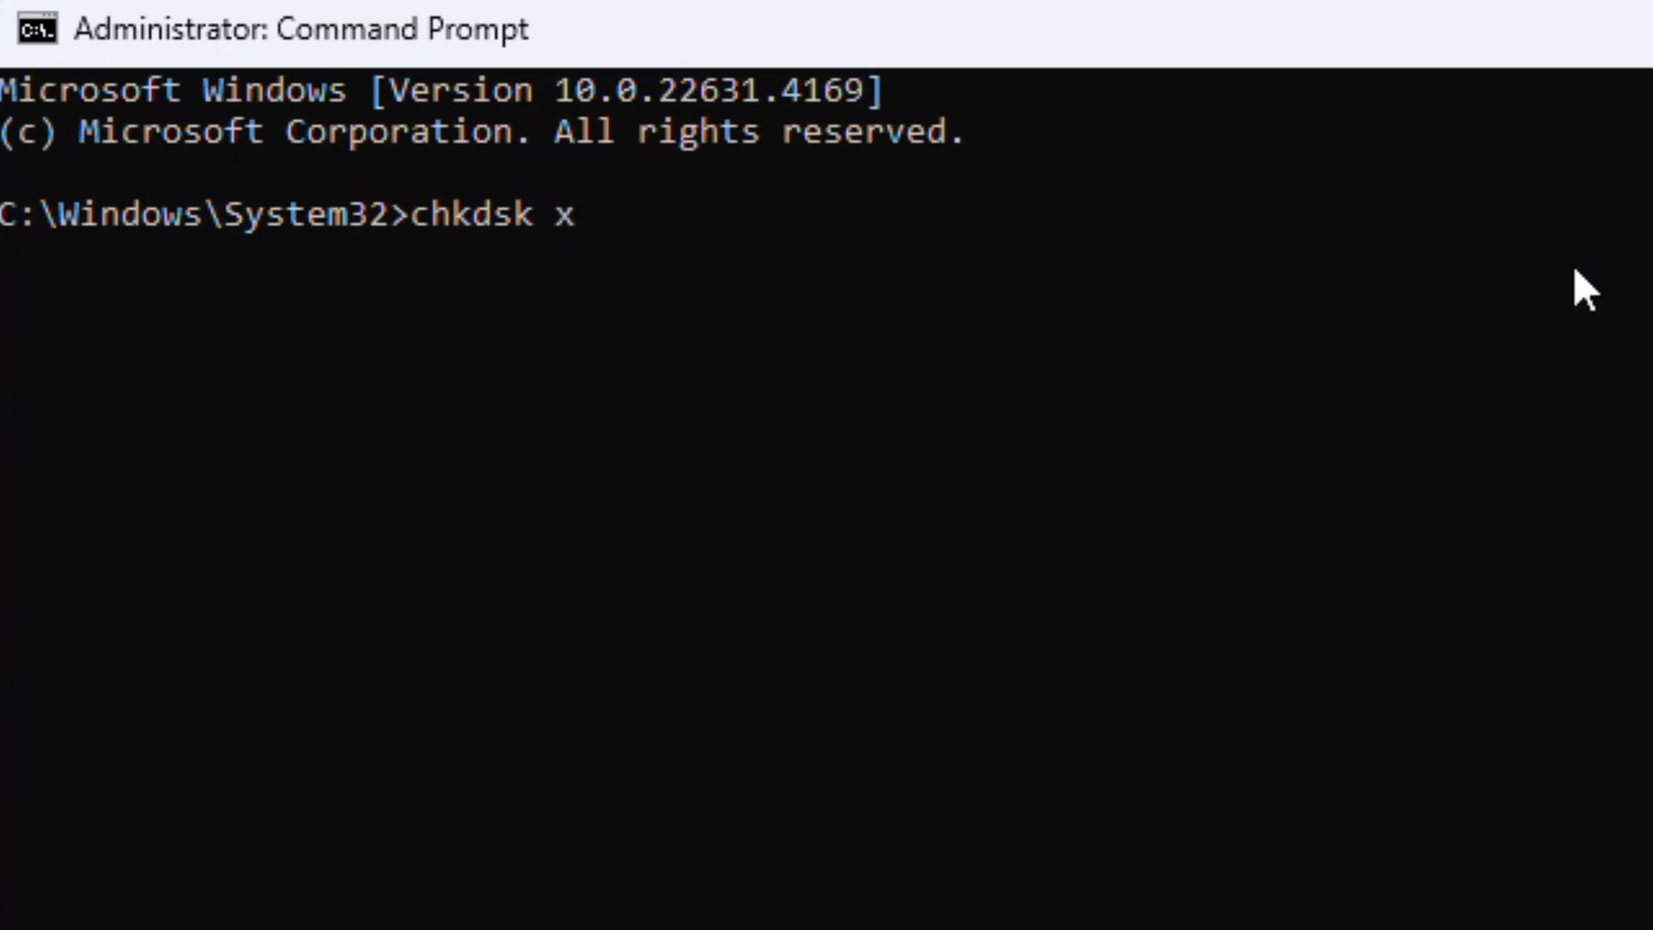
{"action": "type", "text": ": /f"}
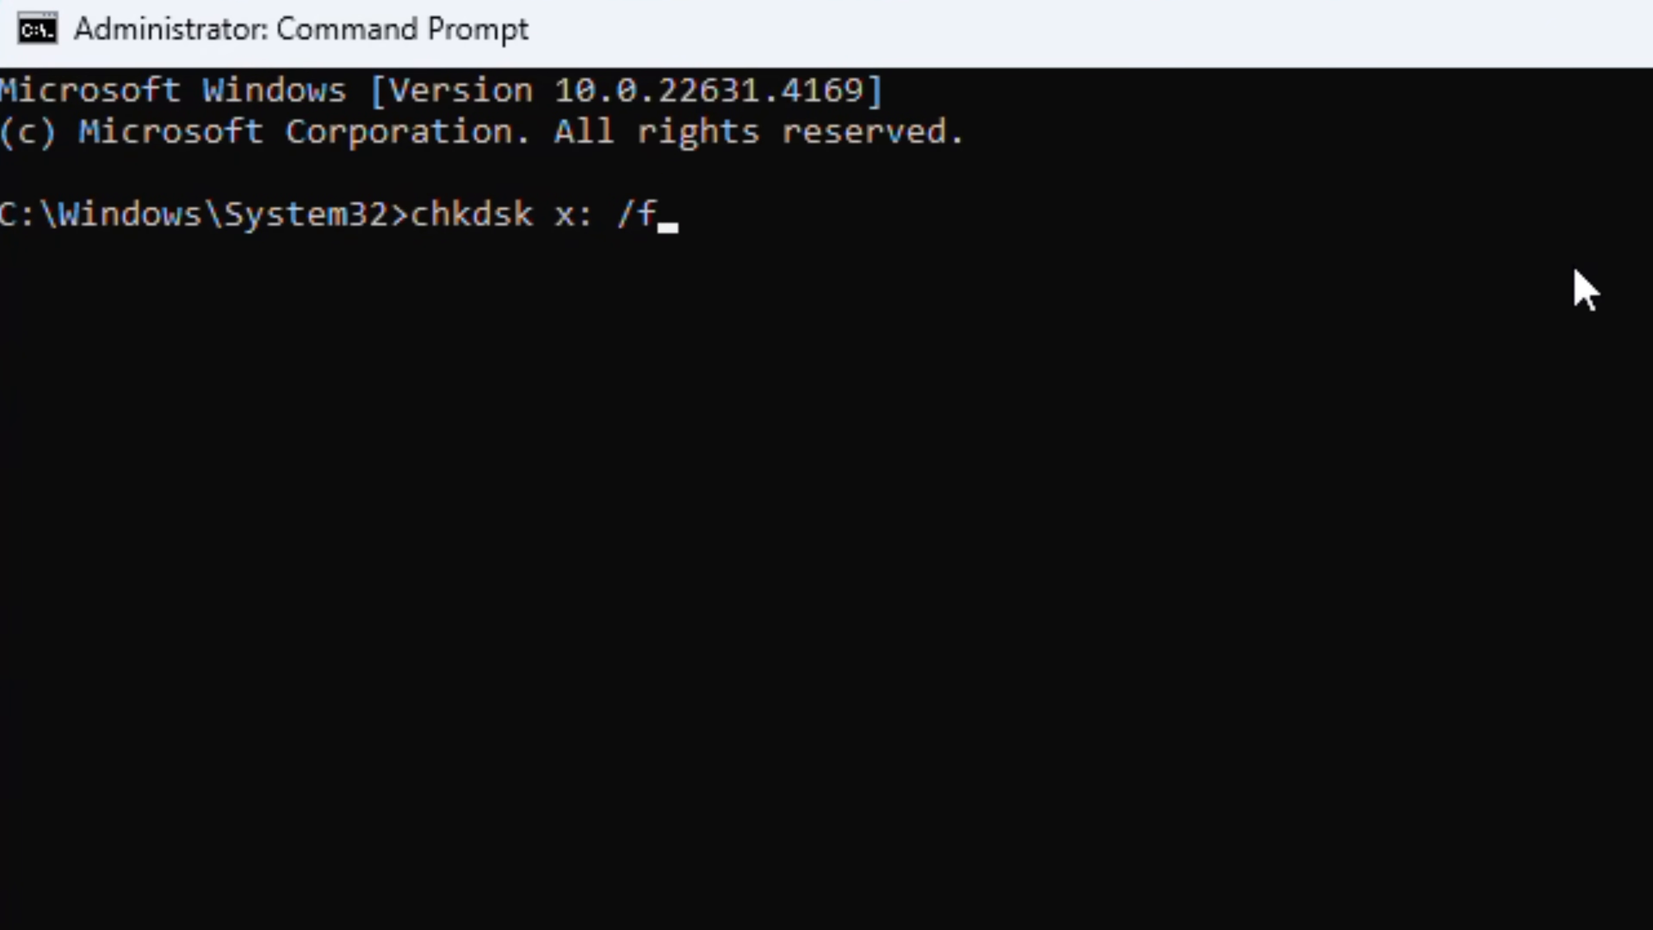
{"action": "key", "text": "Backspace"}
{"action": "type", "text": "G"}
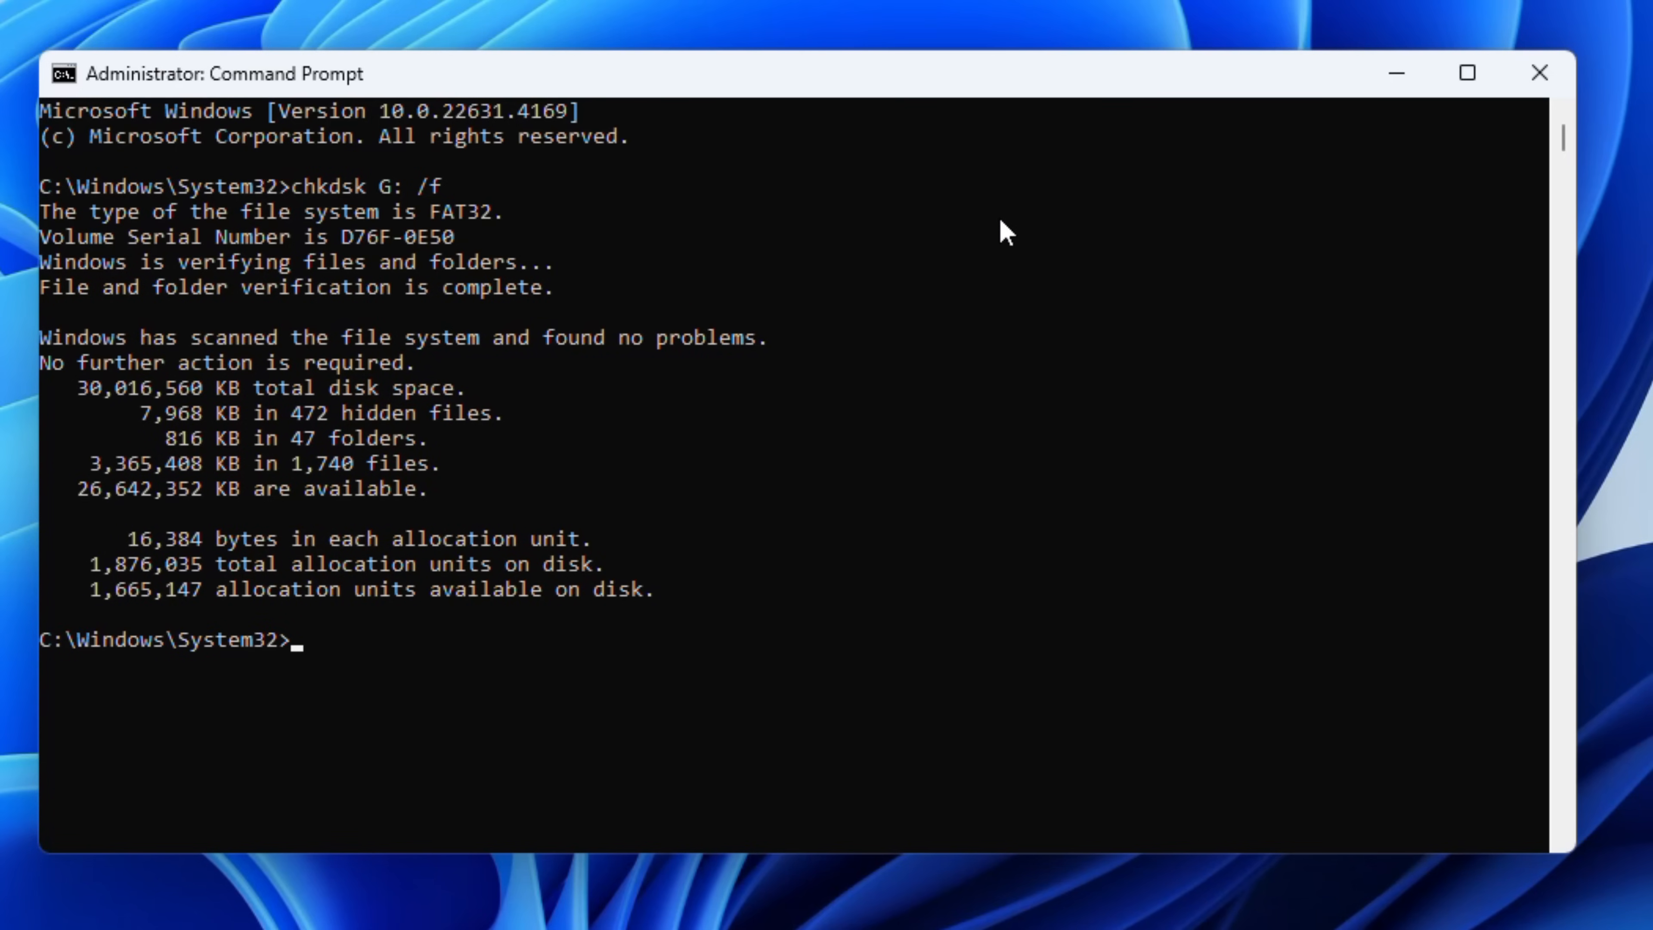
Enter attrib -h -r -s /s /d G: to clear hidden, read-only and system attributes, not yet run
{"action": "type", "text": "attr"}
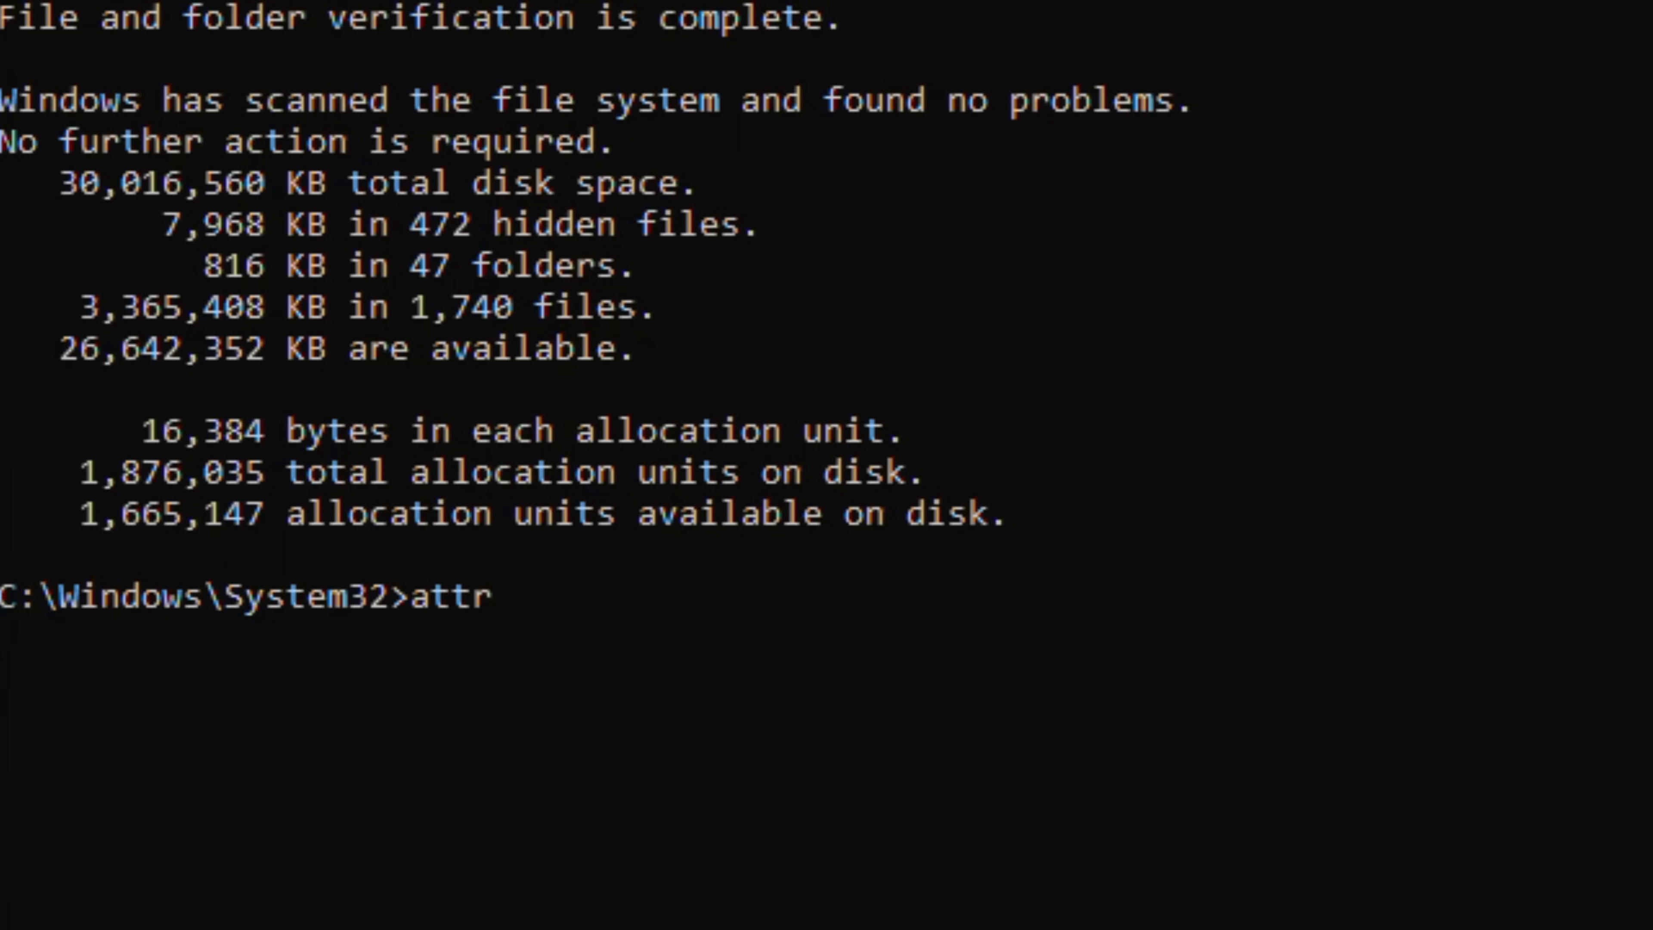
{"action": "type", "text": "ib -h"}
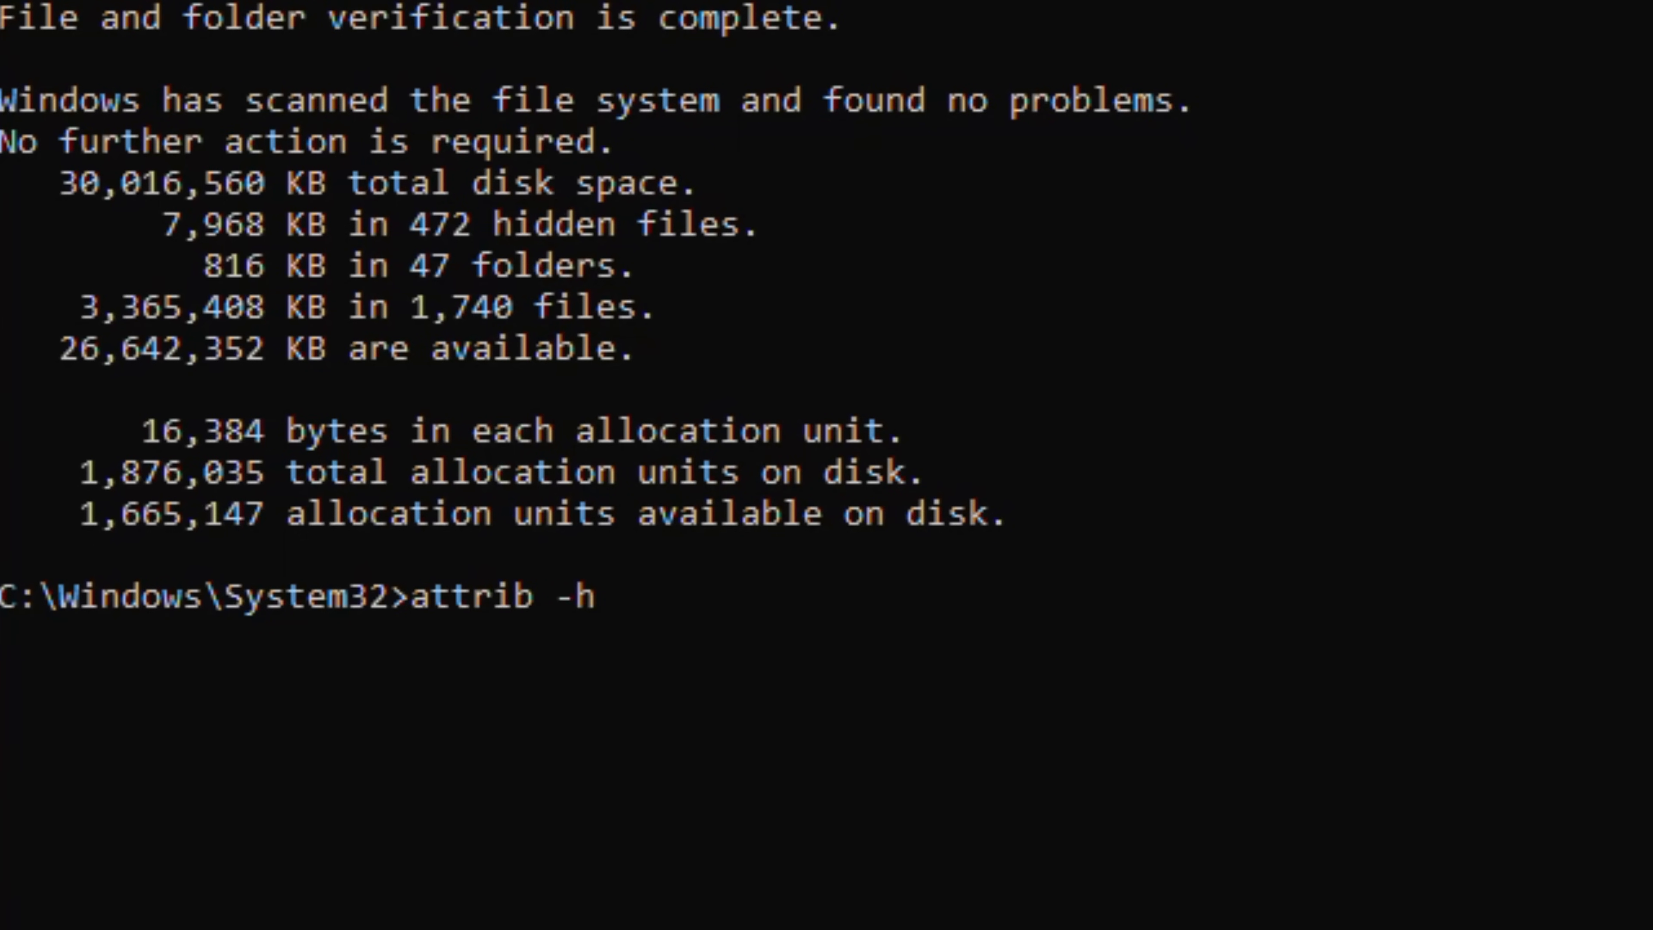
{"action": "type", "text": "-r -s /s"}
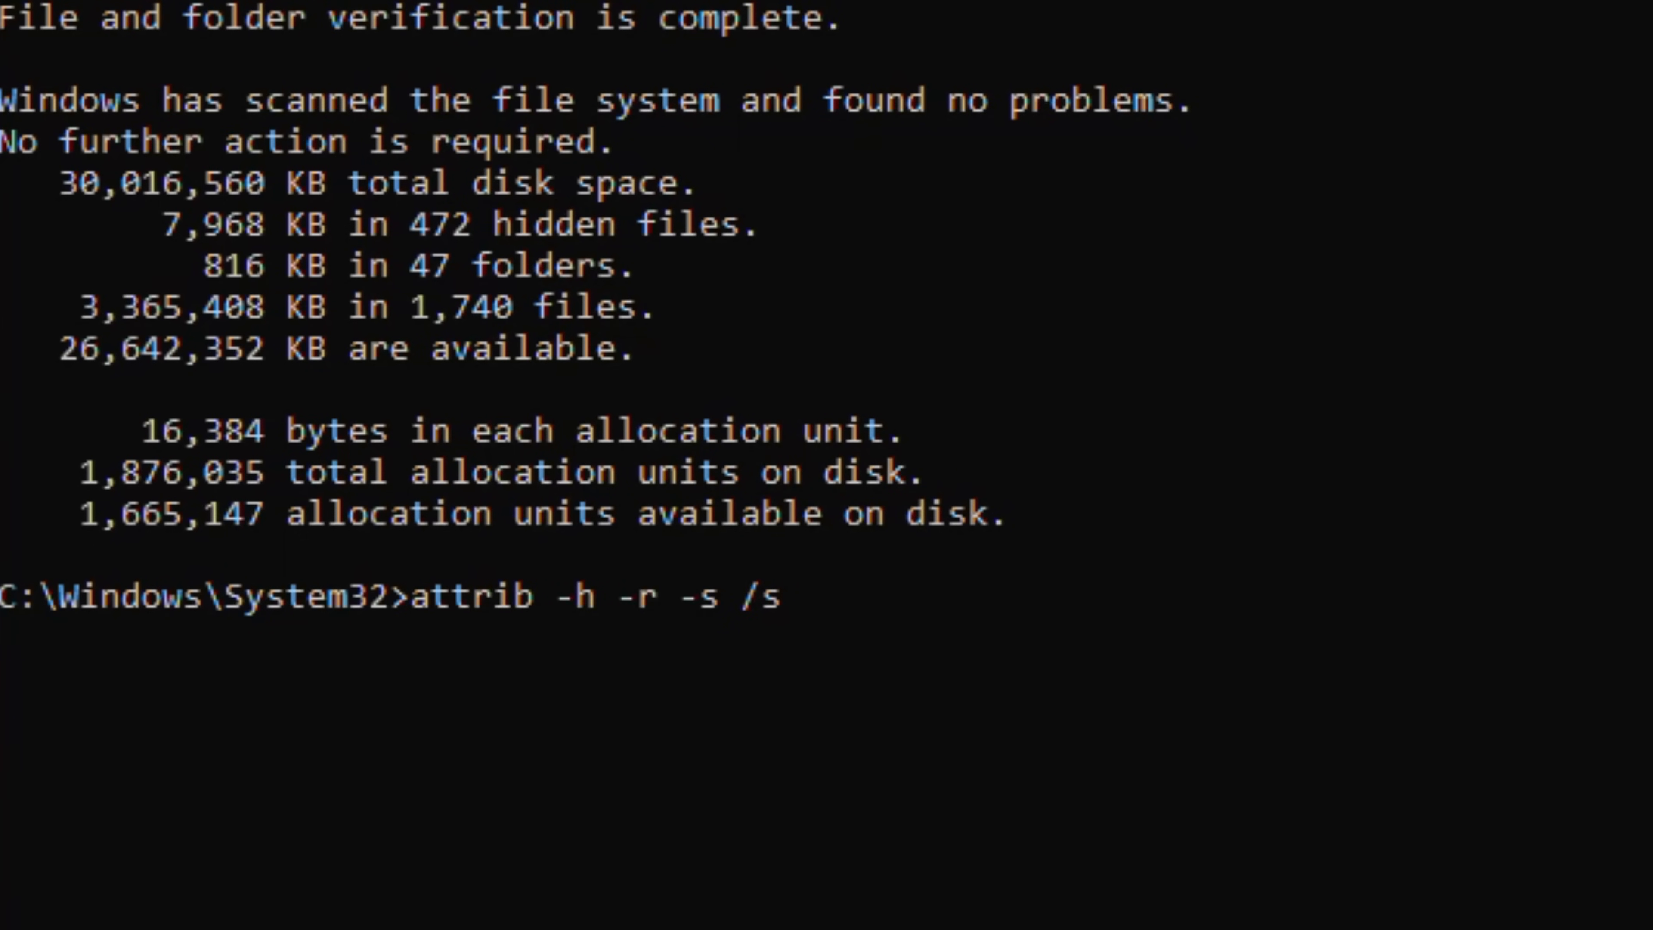
{"action": "type", "text": "/d"}
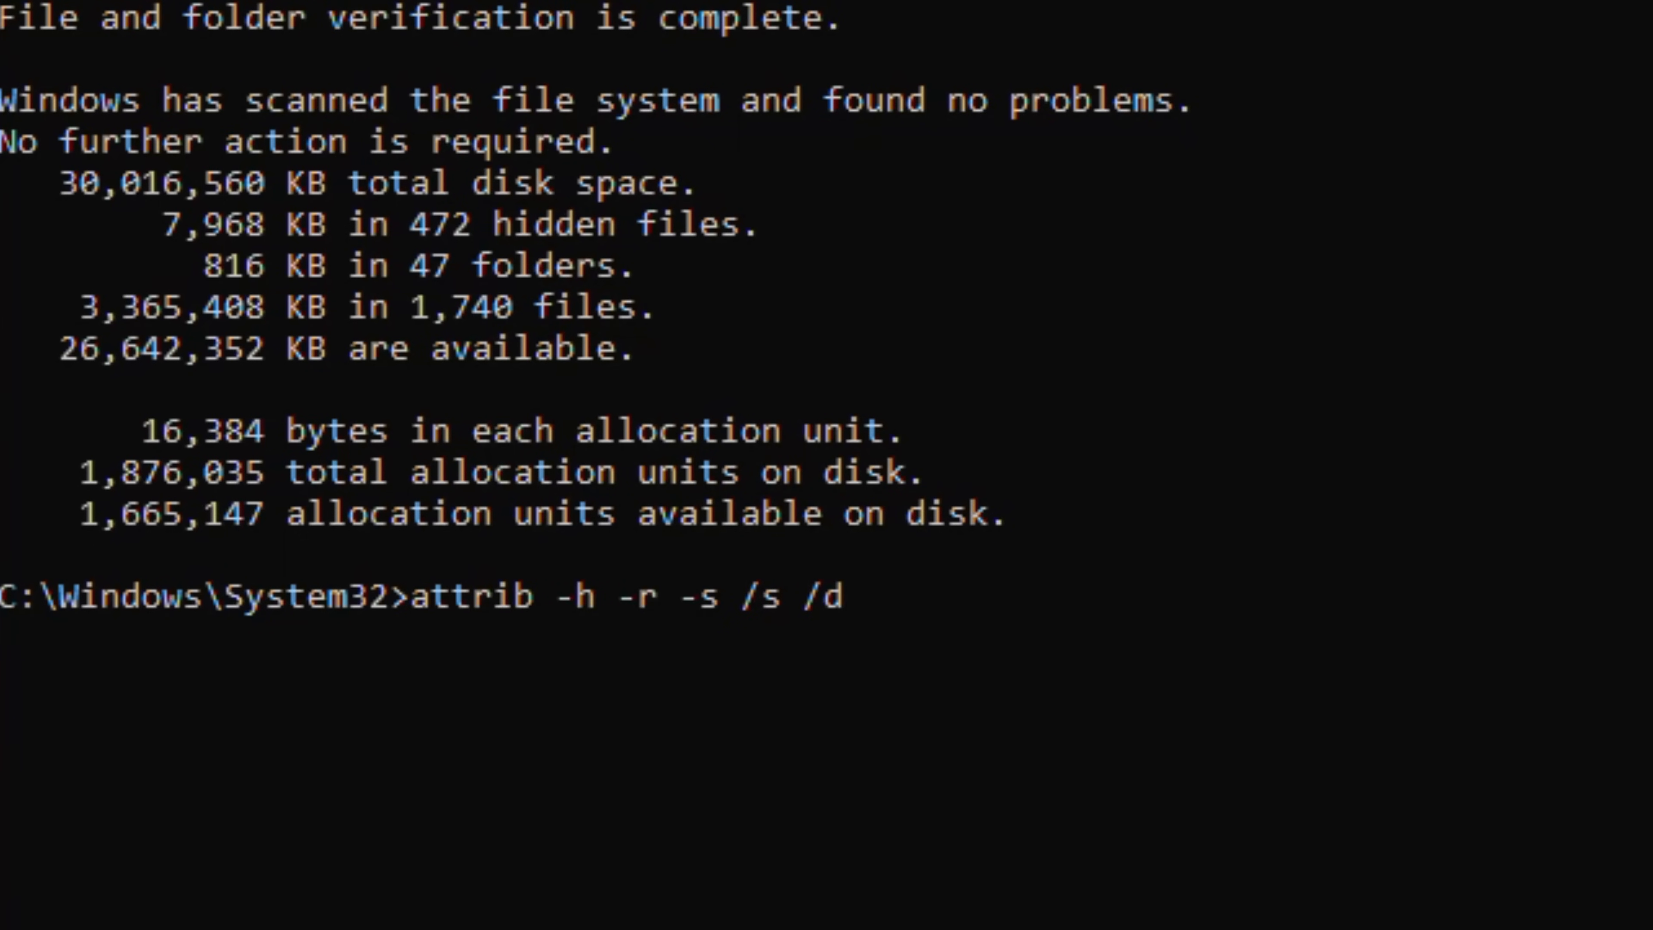
{"action": "type", "text": "X"}
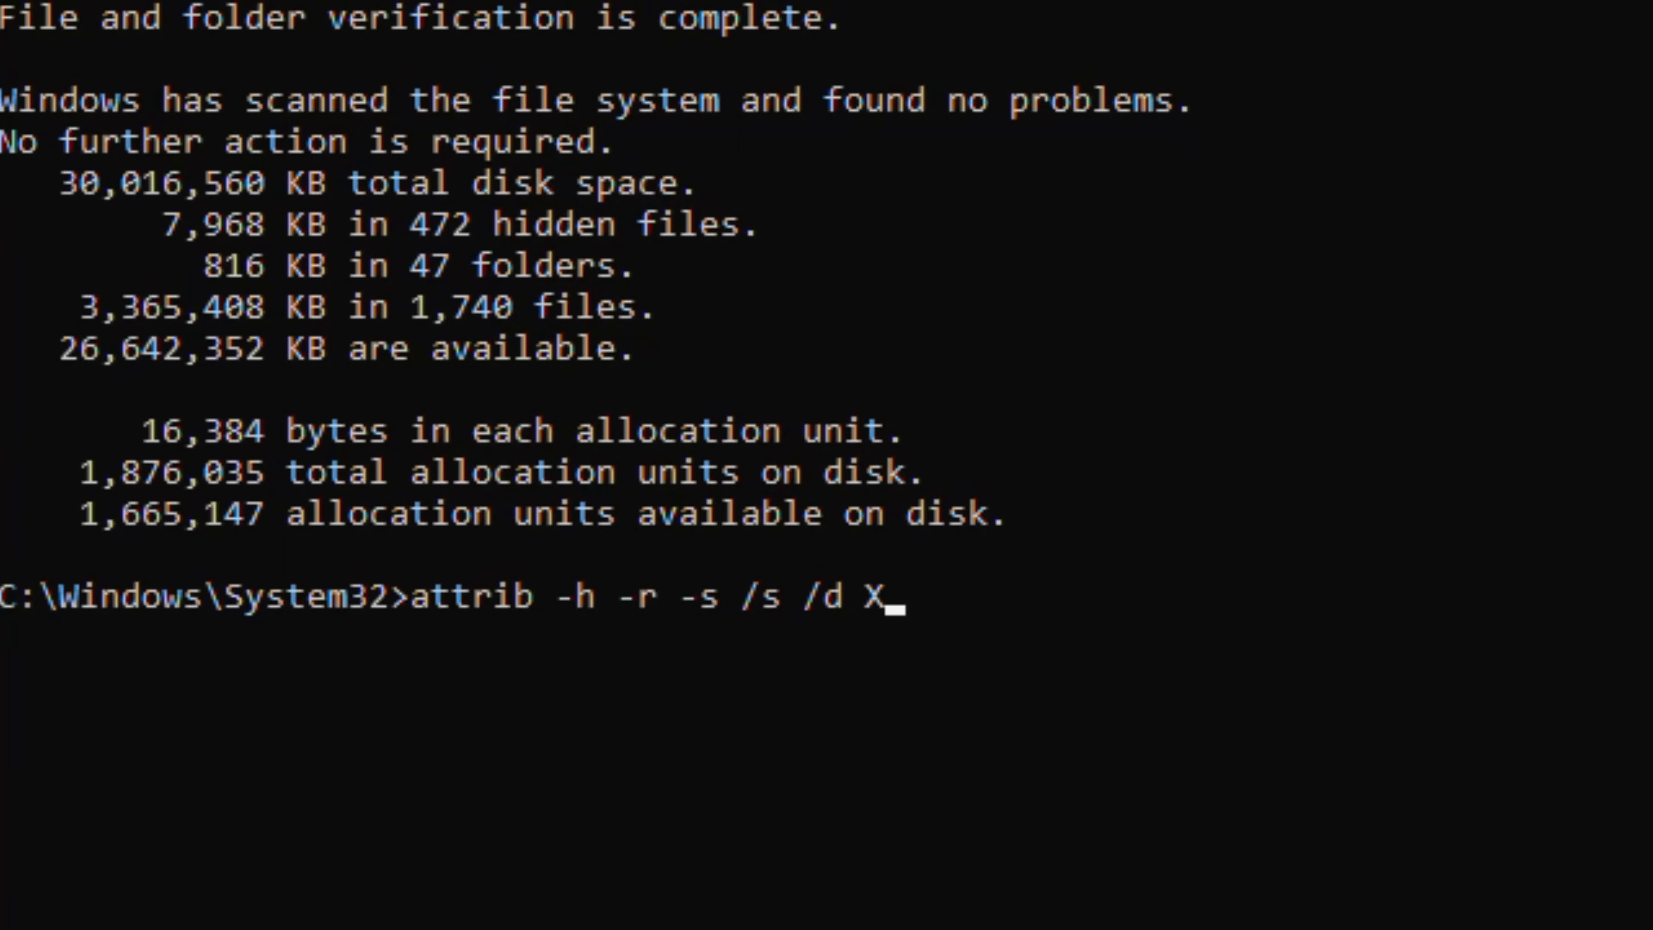
{"action": "type", "text": "G"}
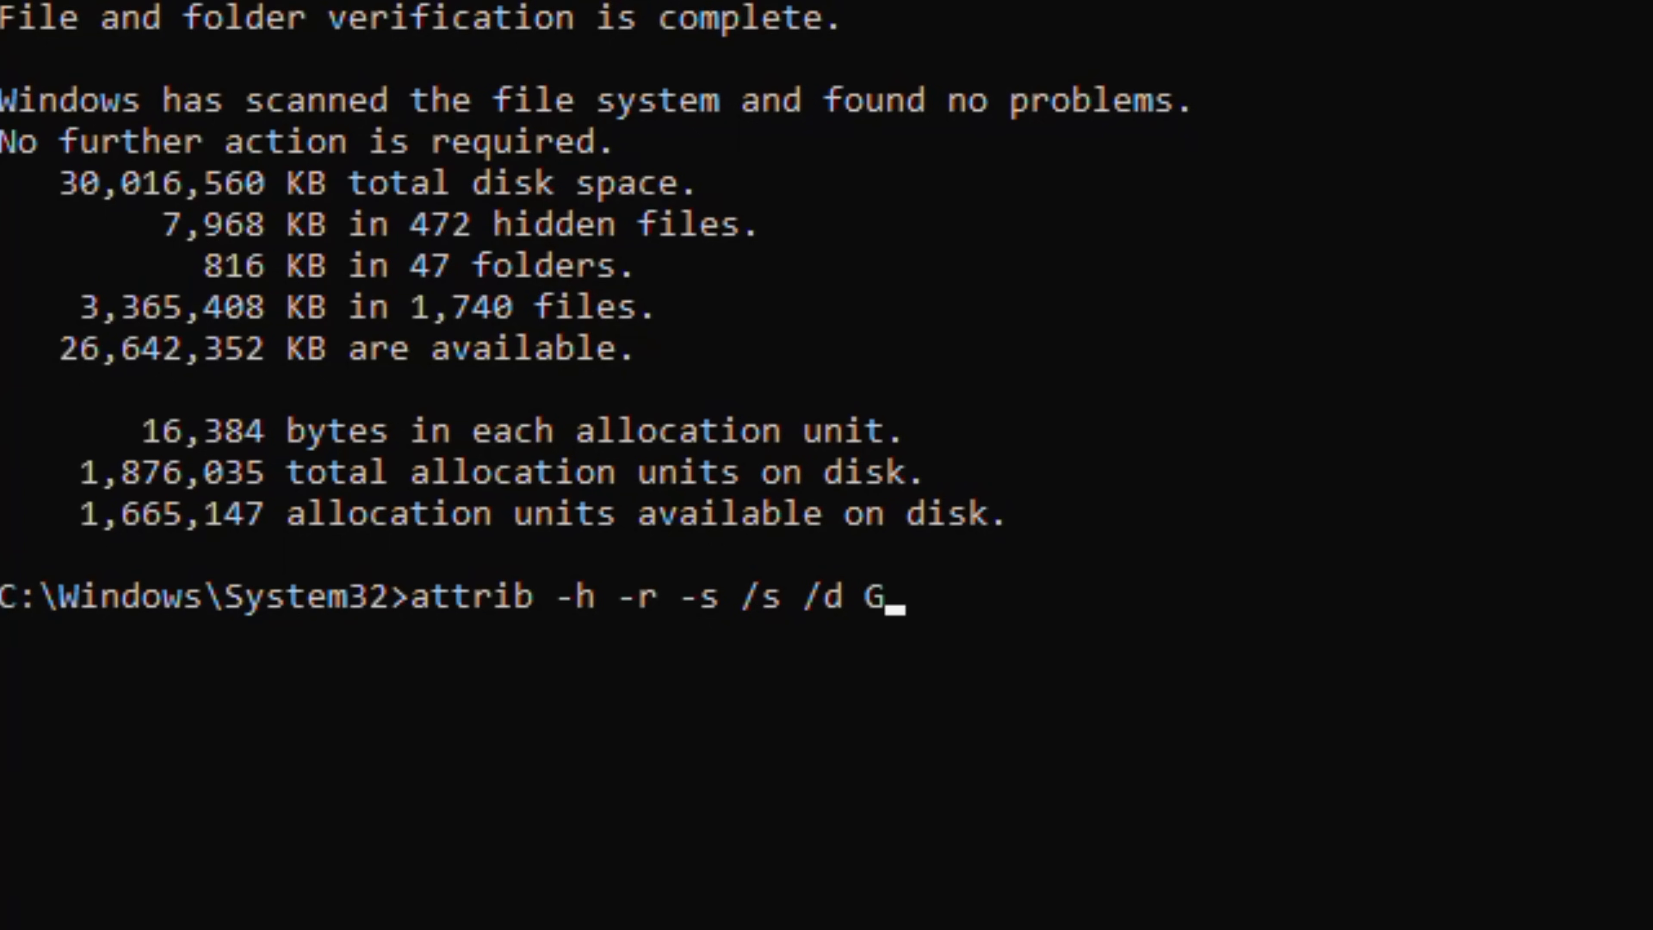
{"action": "type", "text": ":"}
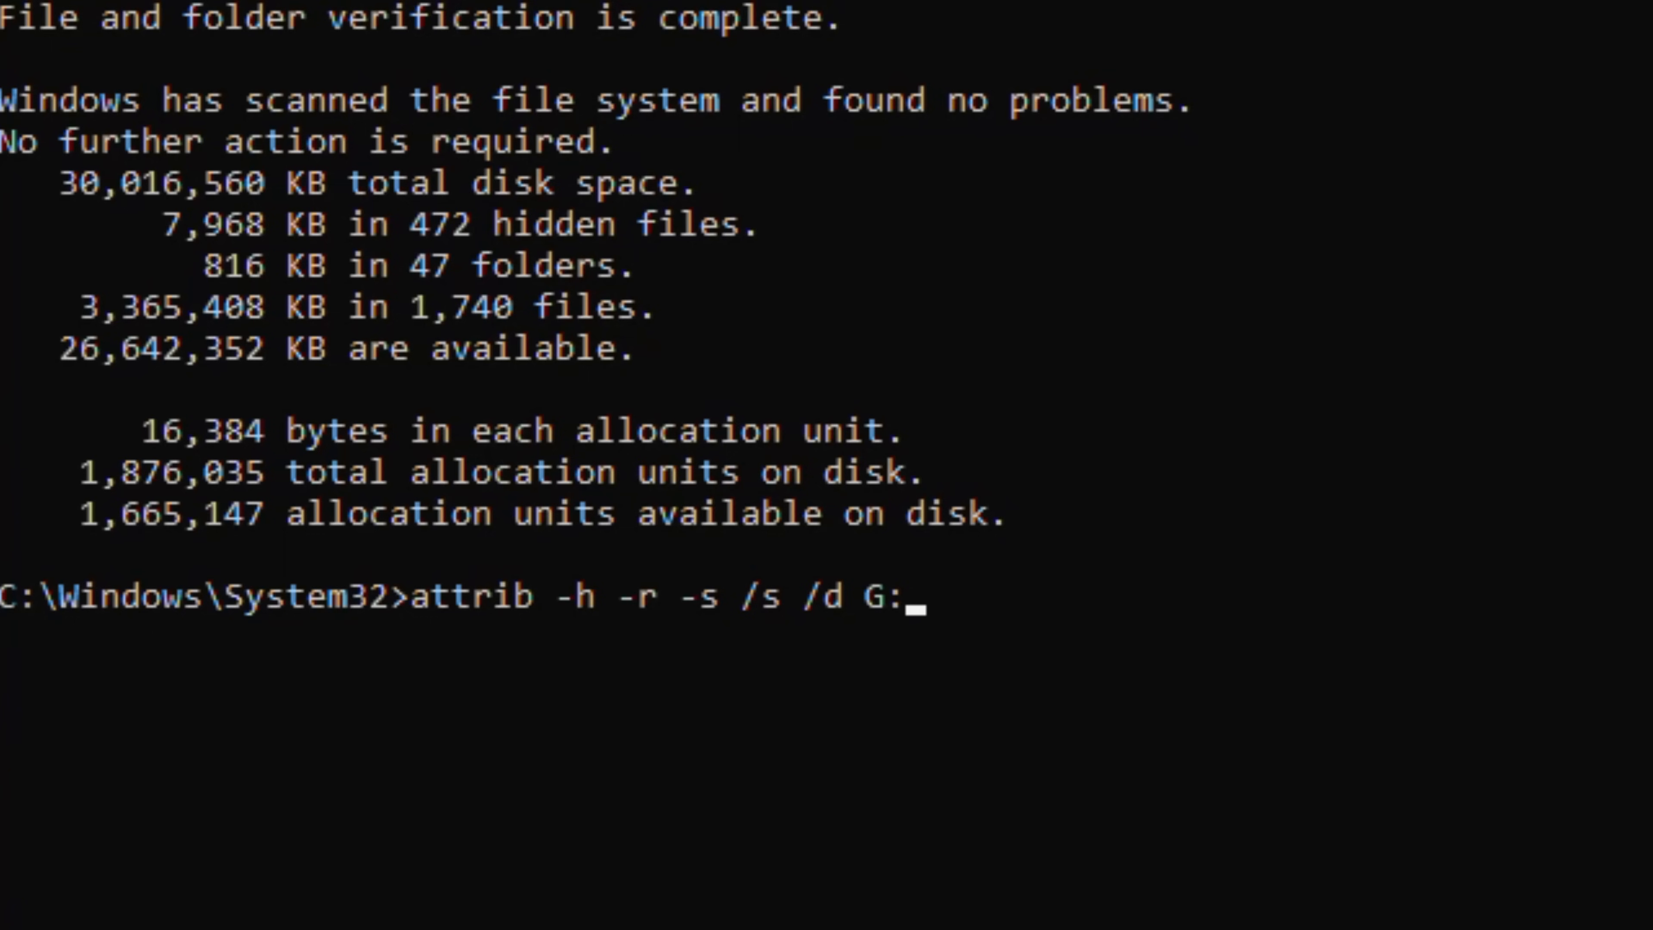